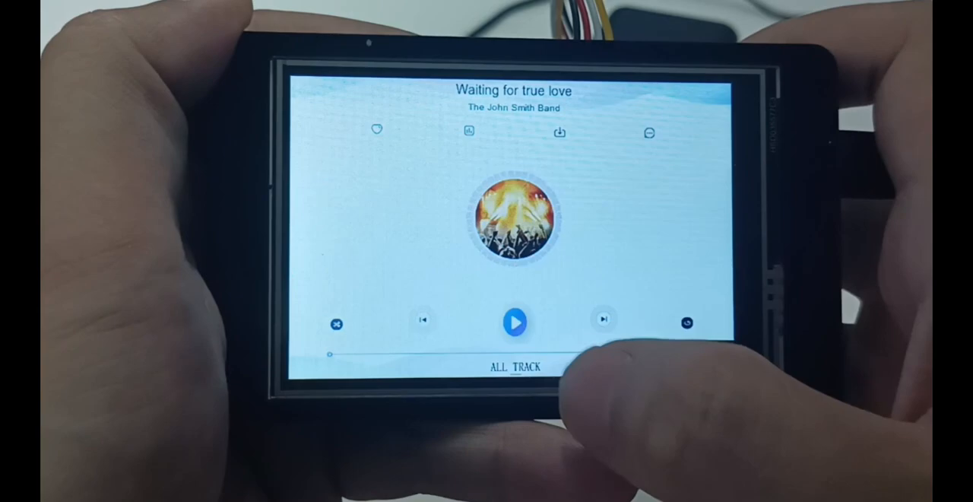
Start 'Waiting for true love' playing from the device's touchscreen play button.
left_click(514, 322)
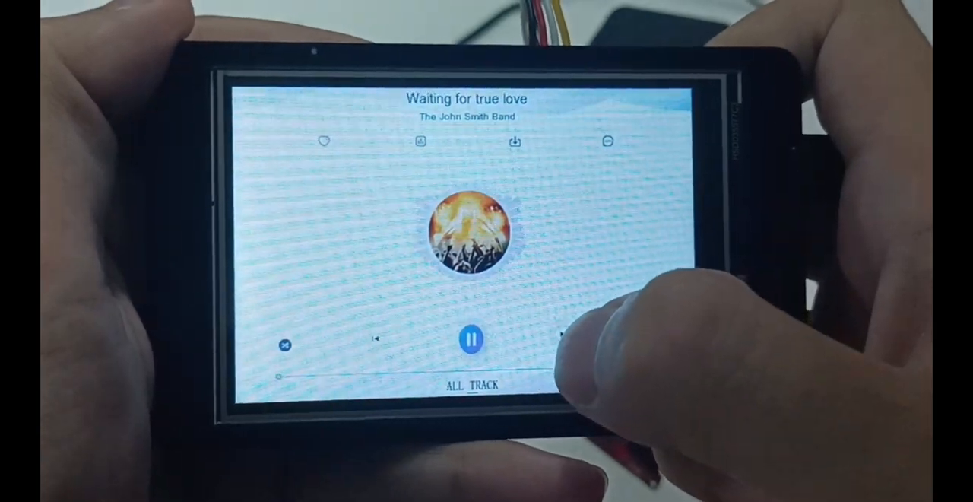
left_click(551, 338)
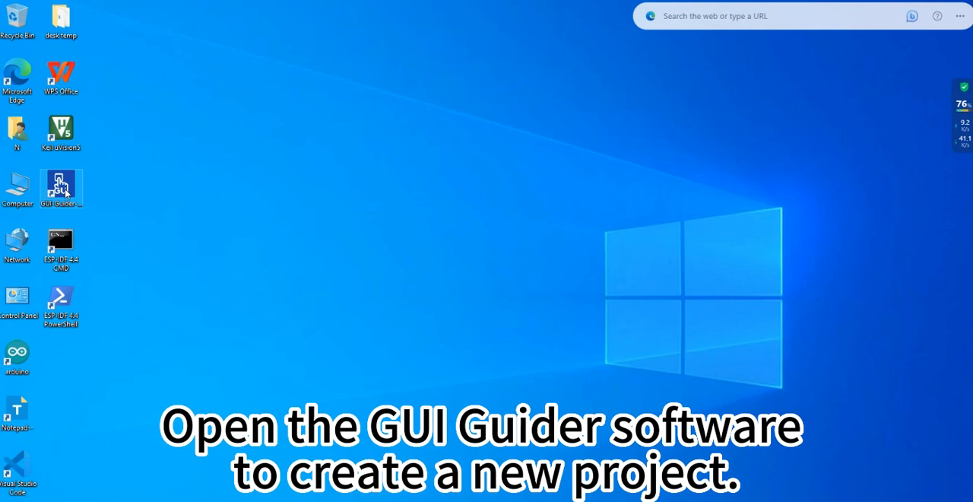
Launch GUI Guider and walk the new-project wizard through LVGL v8.3.2, Simulator board and MusicPlayer template.
double_click(61, 188)
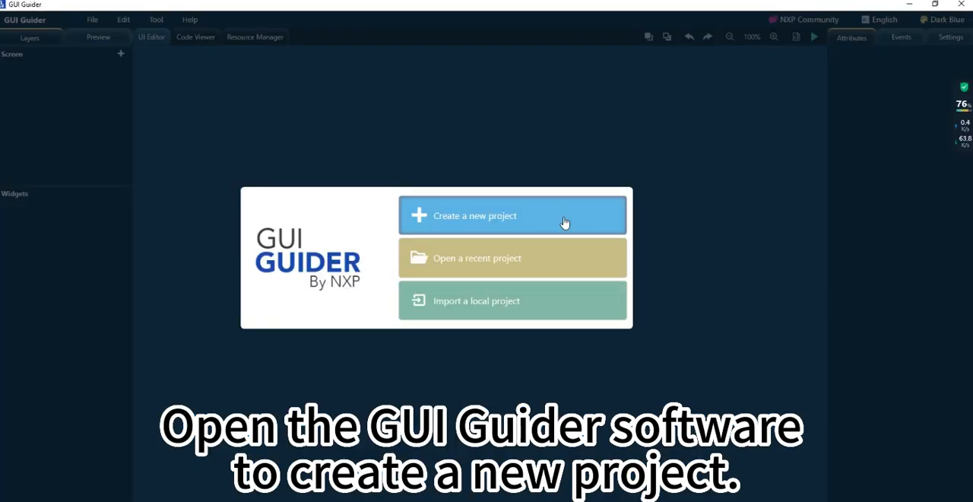
left_click(512, 216)
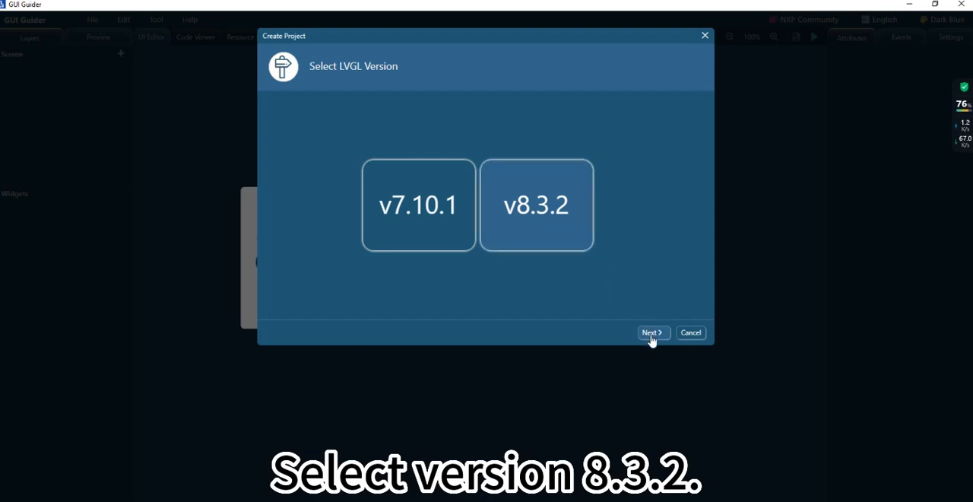
left_click(650, 331)
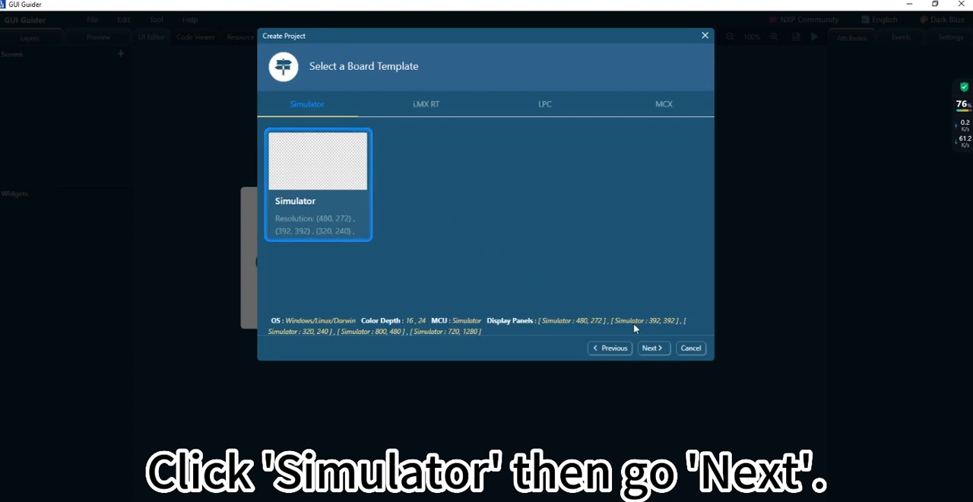
left_click(651, 346)
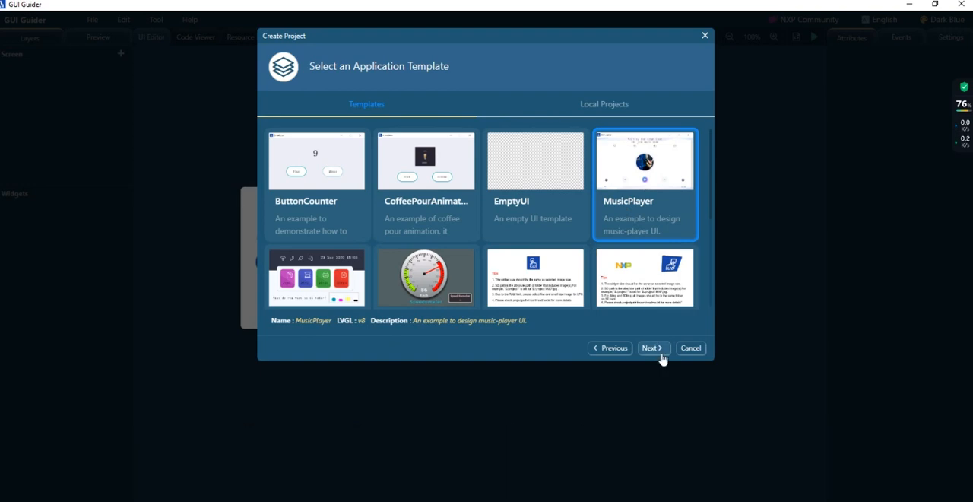
left_click(650, 347)
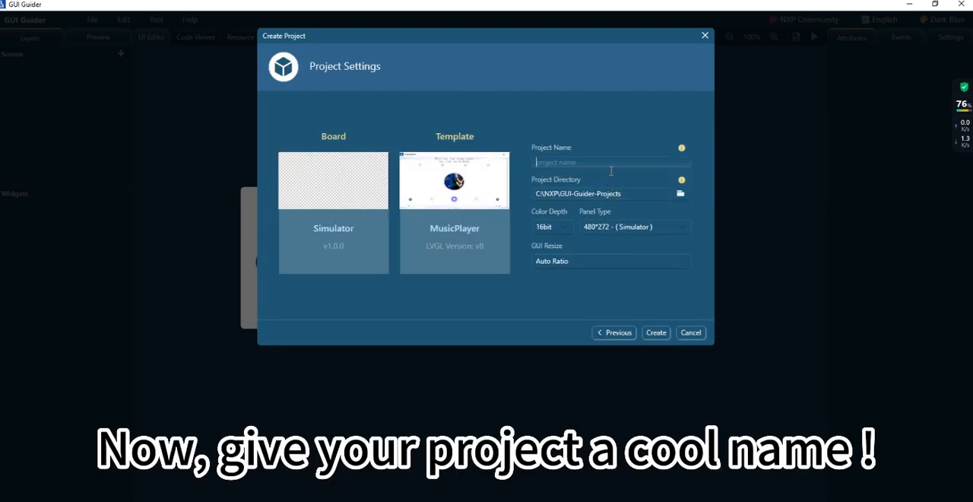
Name the project mp3 with a Custom panel HDM of width 480 and height 320, and create it.
type("mp3")
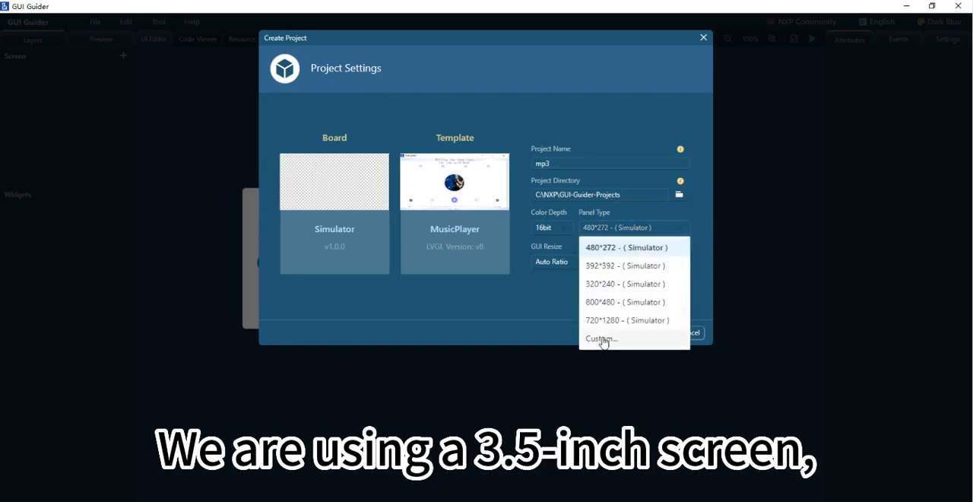
left_click(601, 337)
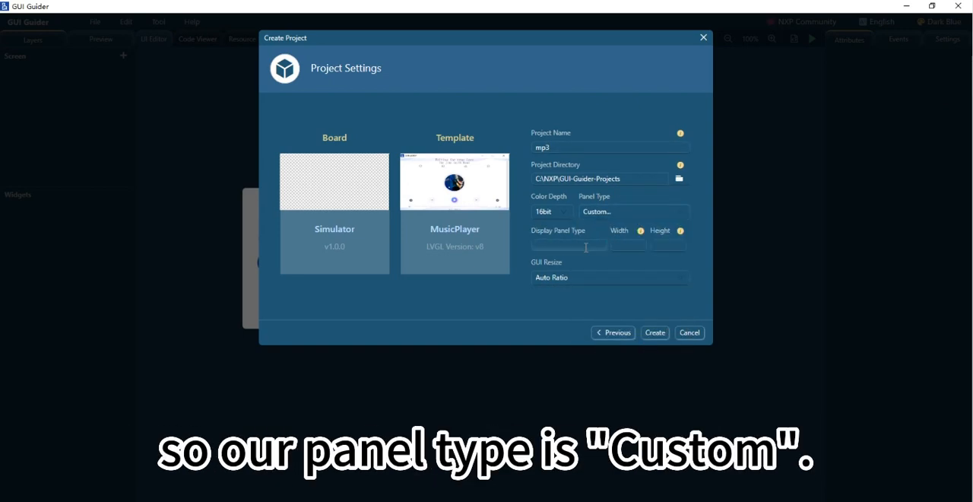
type("HDM")
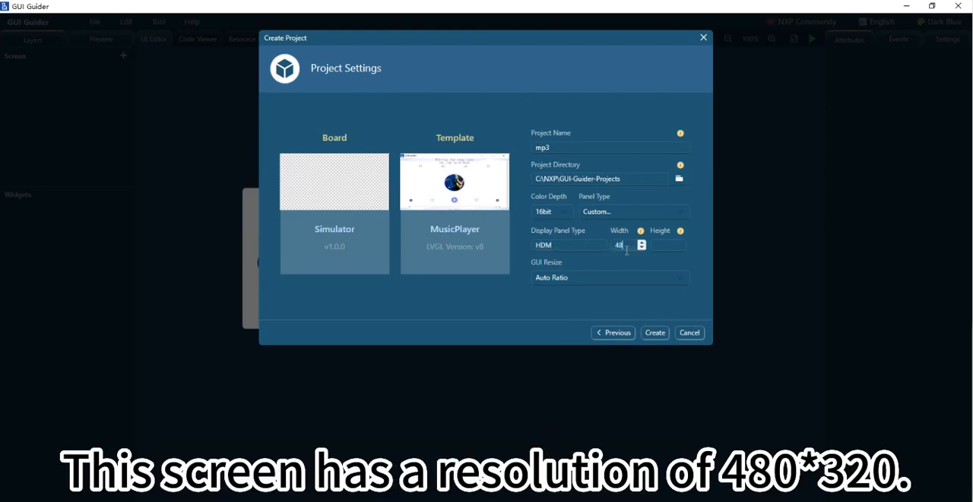
type("480")
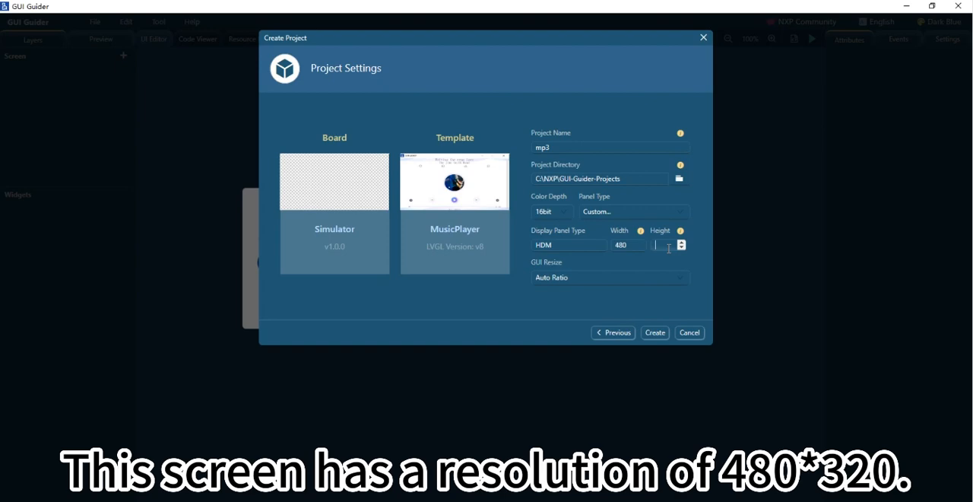
type("320")
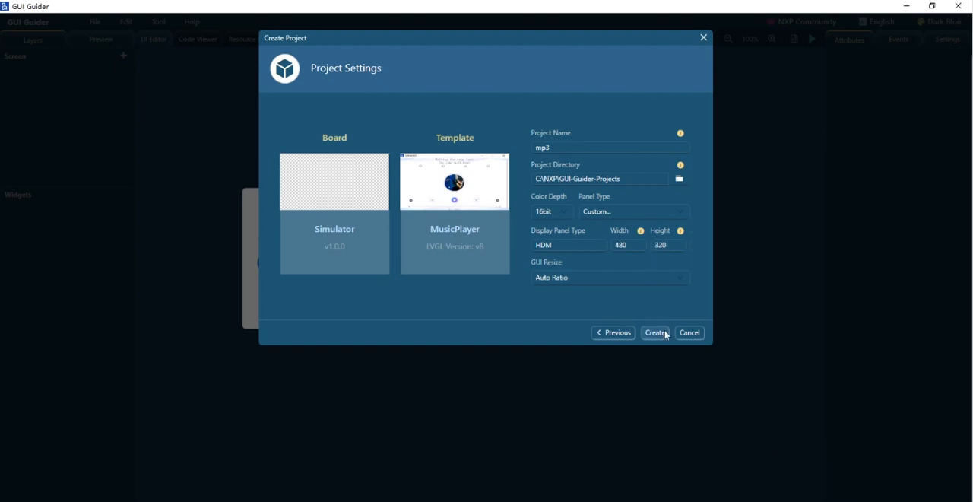
left_click(654, 331)
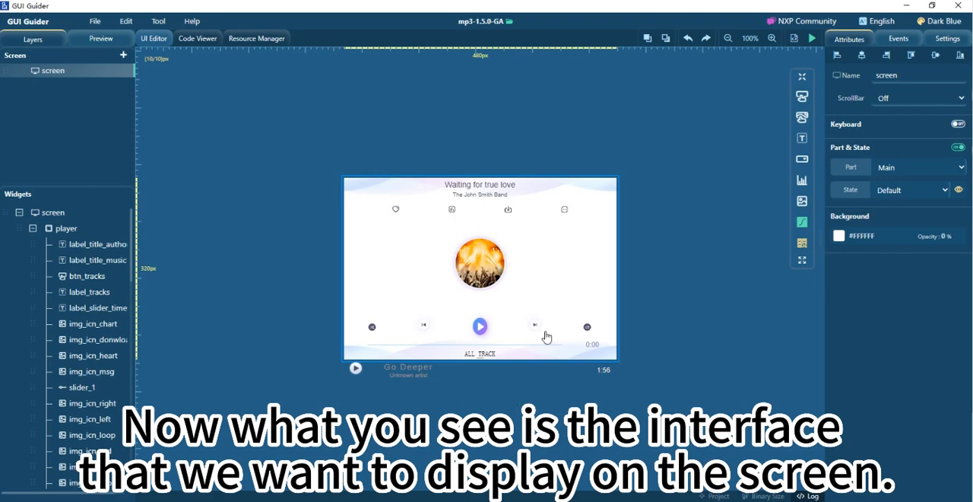
mouse_move(512, 199)
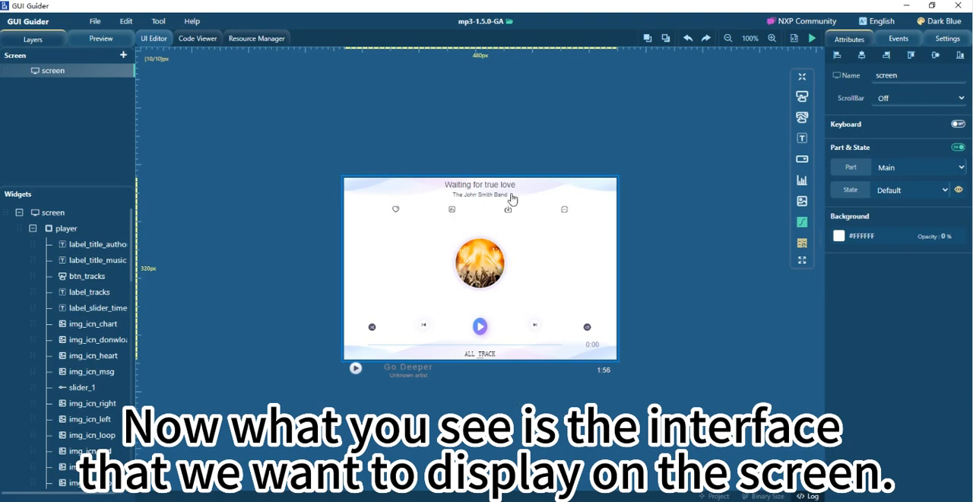
Review the label_title_music and label_title_author texts, then request code generation.
left_click(480, 186)
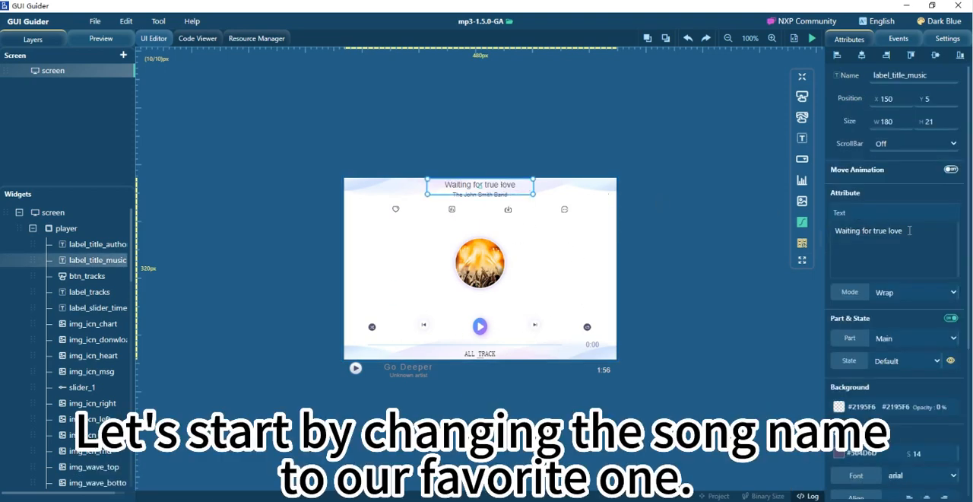
triple_click(867, 231)
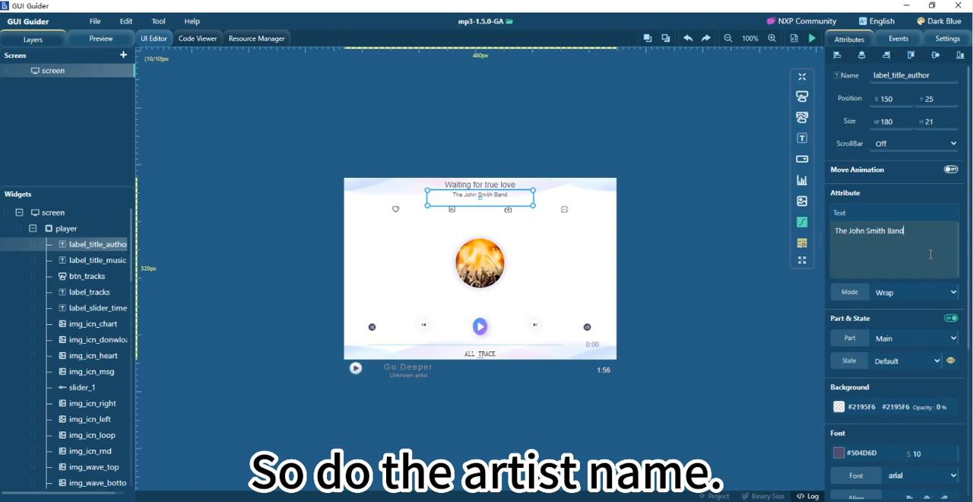
left_click(65, 228)
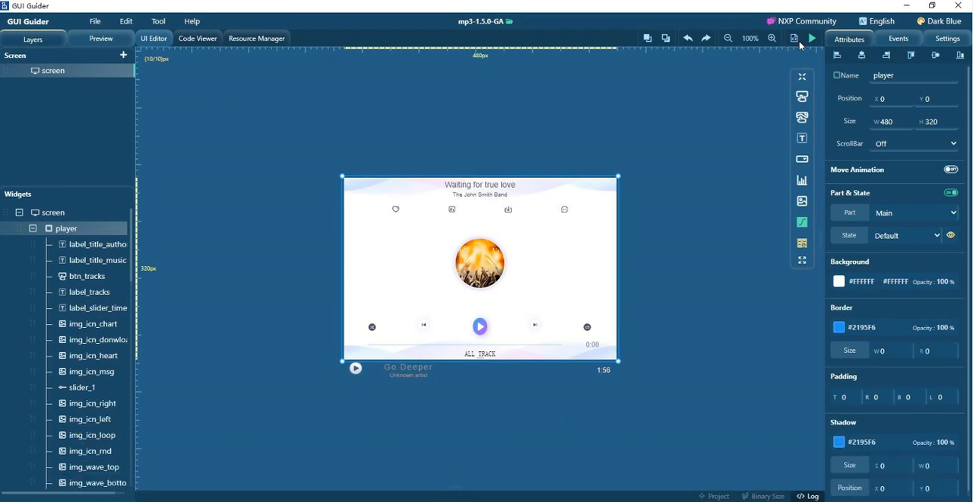
left_click(793, 38)
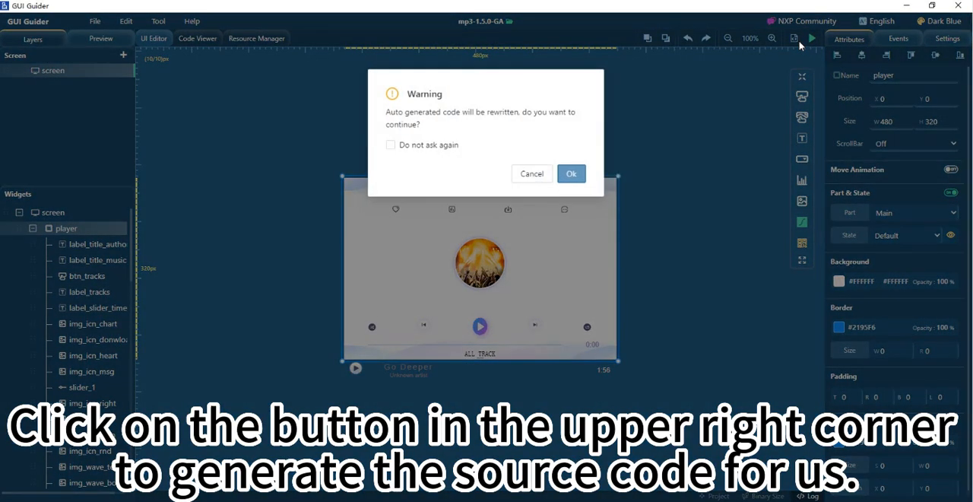
Confirm the overwrite warning so fresh source code is generated.
left_click(571, 173)
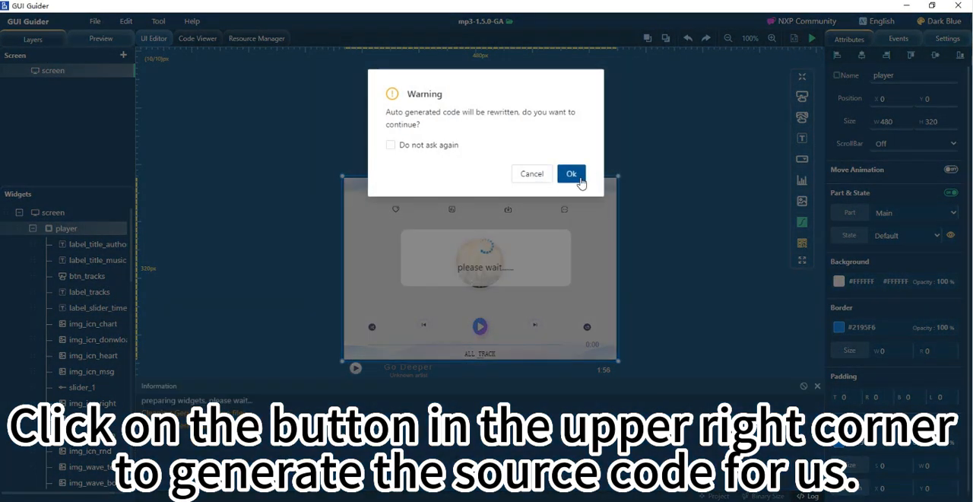
left_click(571, 173)
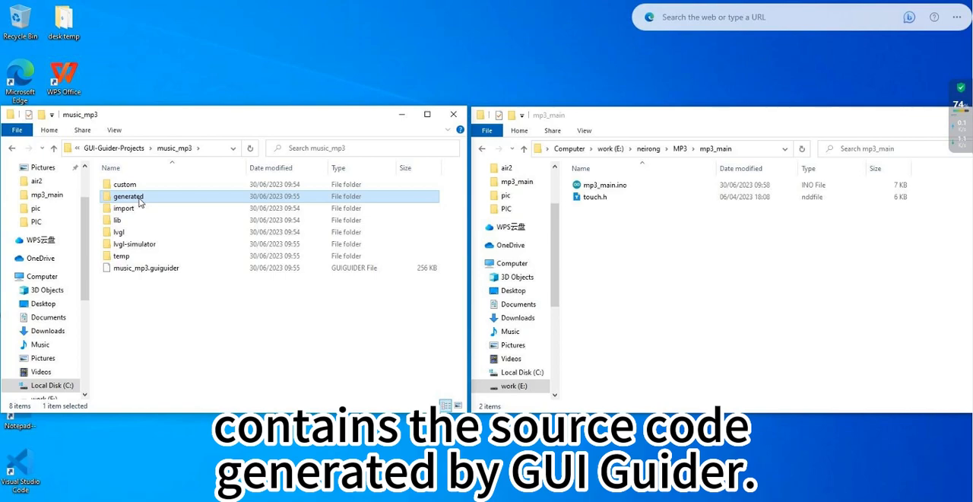
Copy the generated folder's files into the mp3_main sketch folder.
double_click(128, 196)
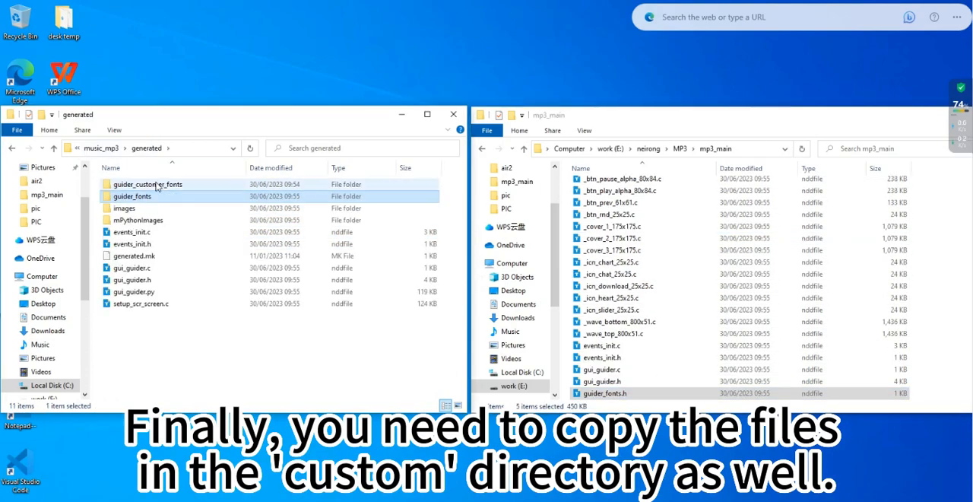
left_click(146, 184)
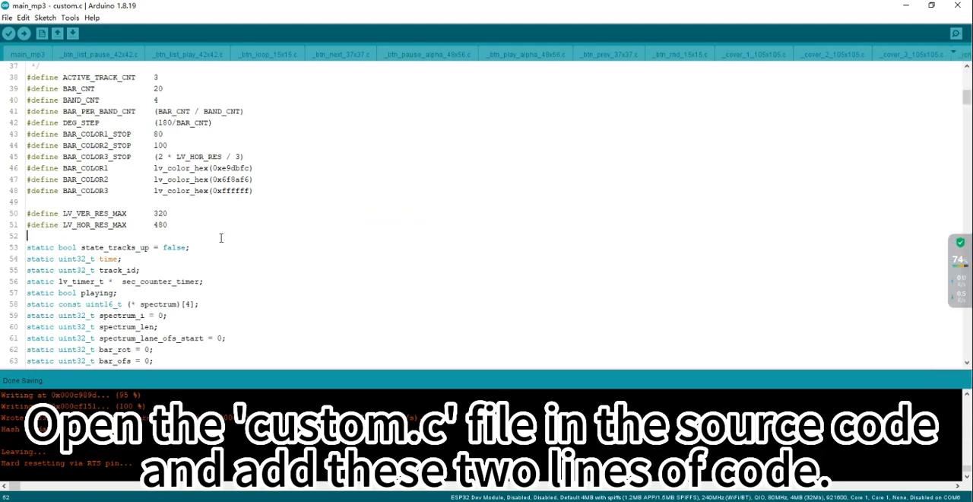
Add LV_HOR_RES_MAX 480 / LV_VER_RES_MAX 320 defines and edit the title, artist and time lists in custom.c.
left_click_drag(28, 212, 167, 225)
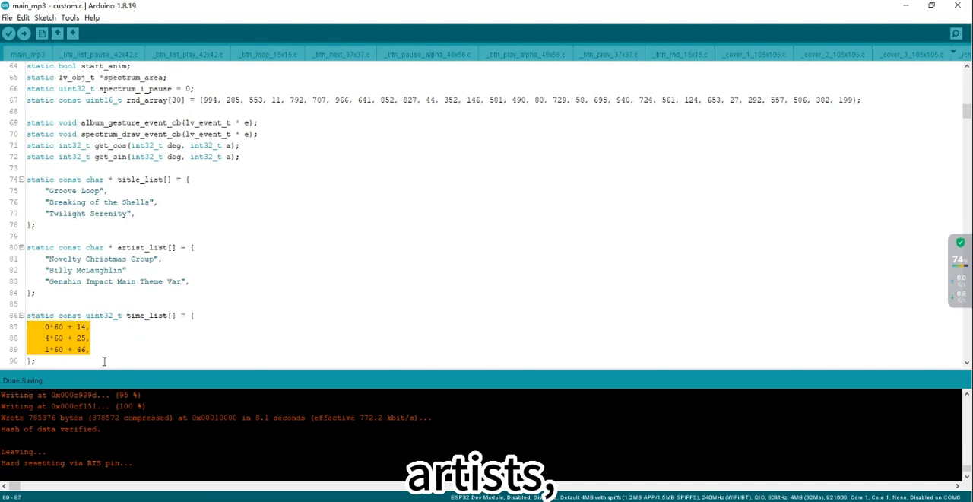
scroll("down", 3)
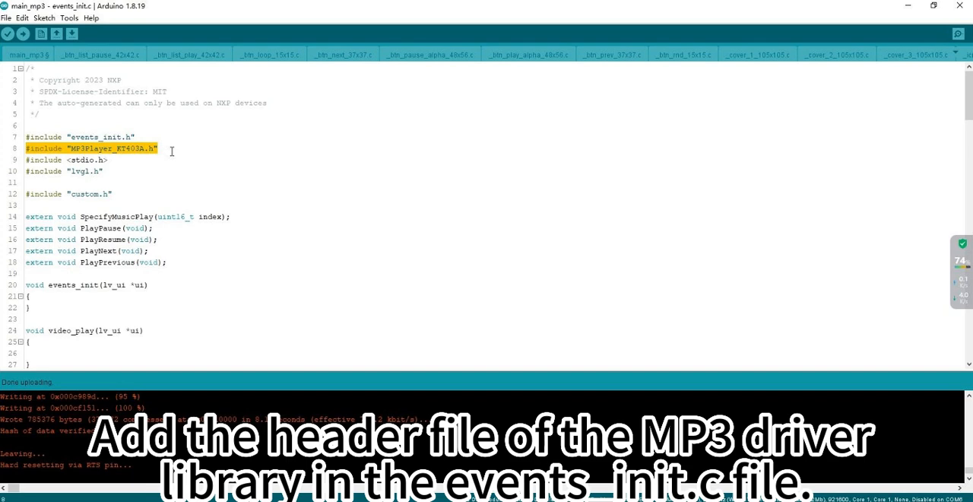
Declare SpecifyMusicPlay, PlayPause and the other MP3 driver externs, wire them into the button handlers, and upload the sketch.
left_click(160, 149)
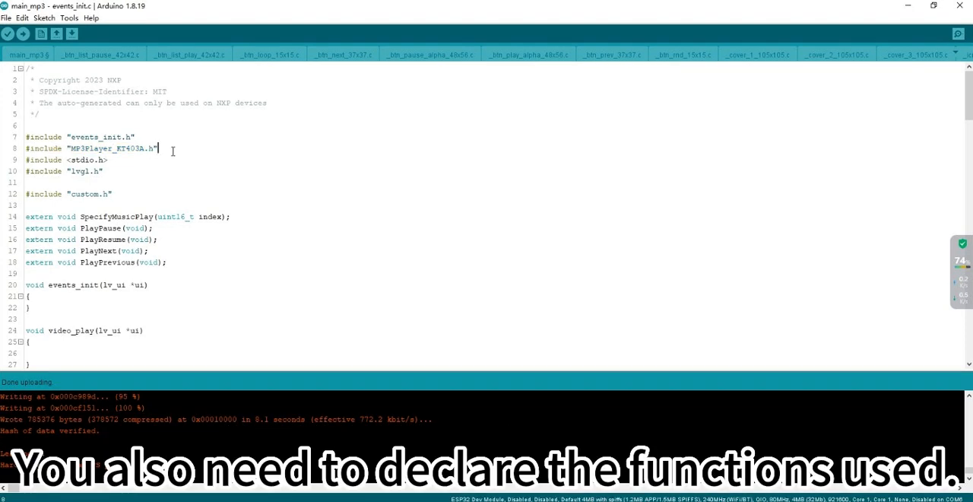
left_click_drag(26, 216, 167, 261)
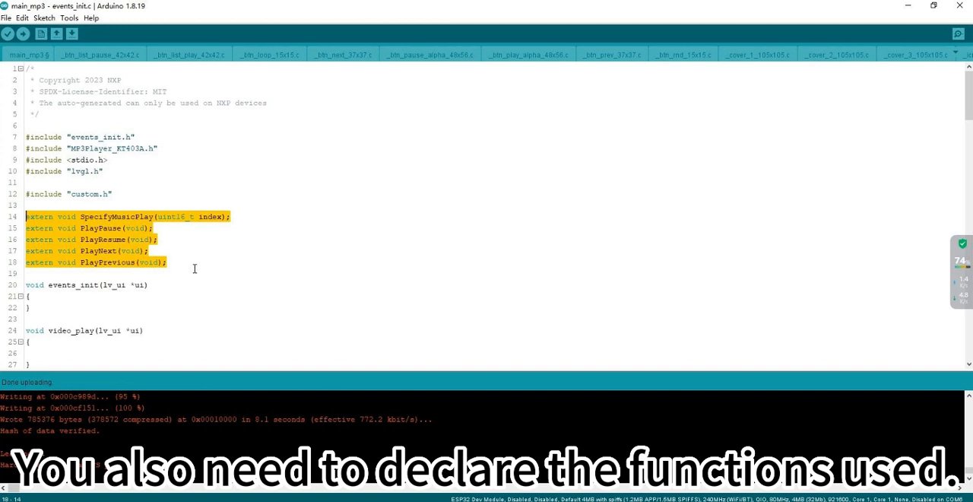
scroll("down", 3)
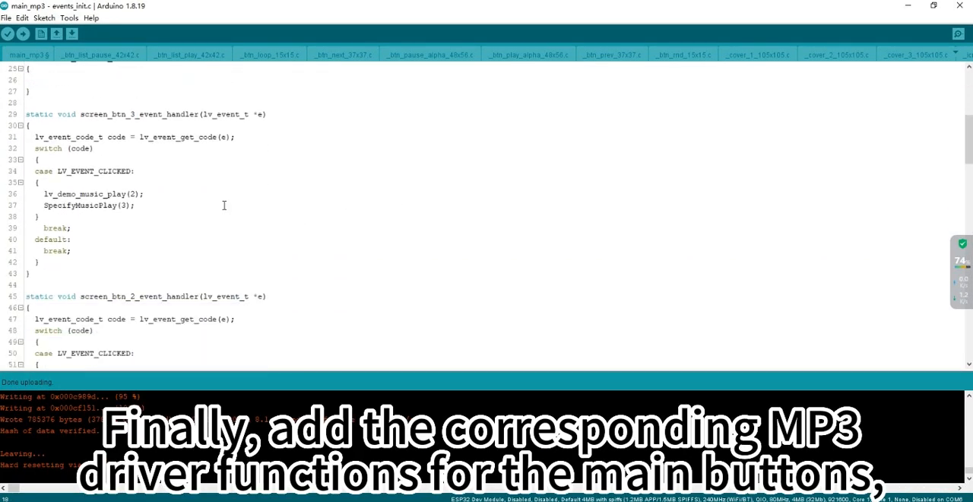
scroll("down", 3)
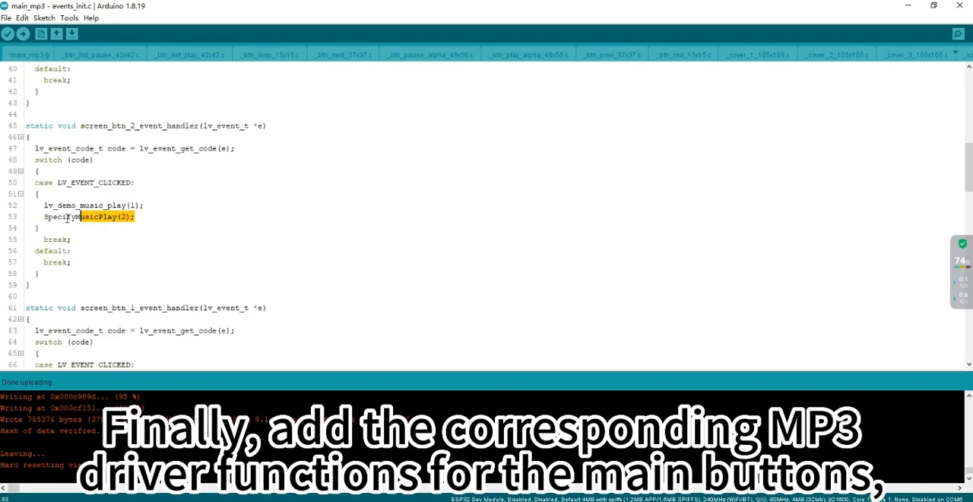
scroll("down", 3)
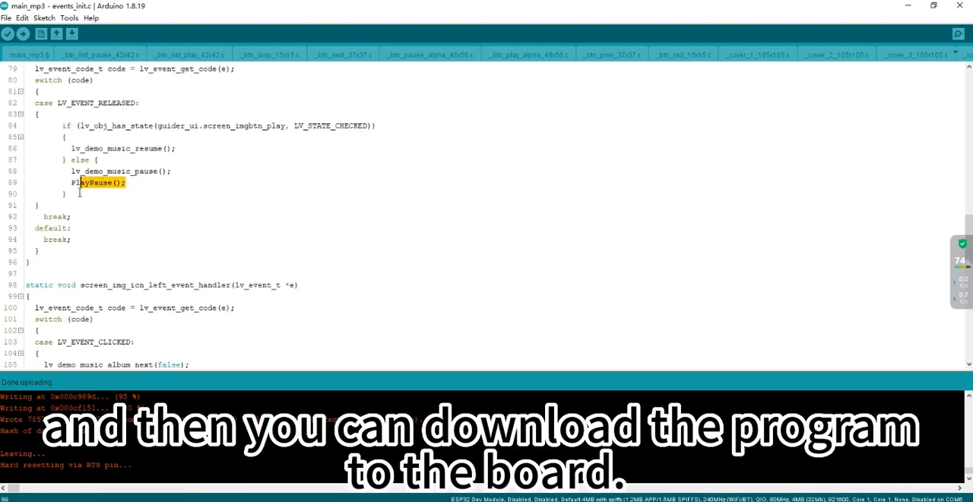
left_click(24, 33)
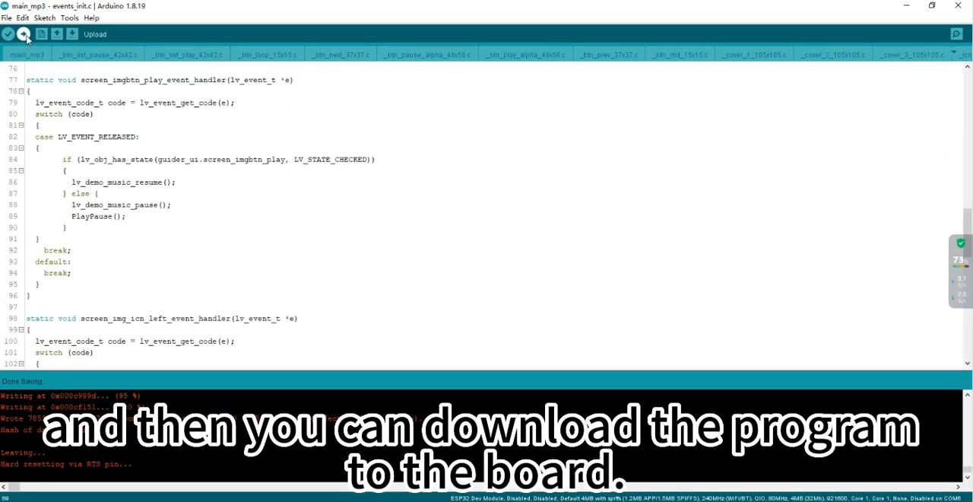